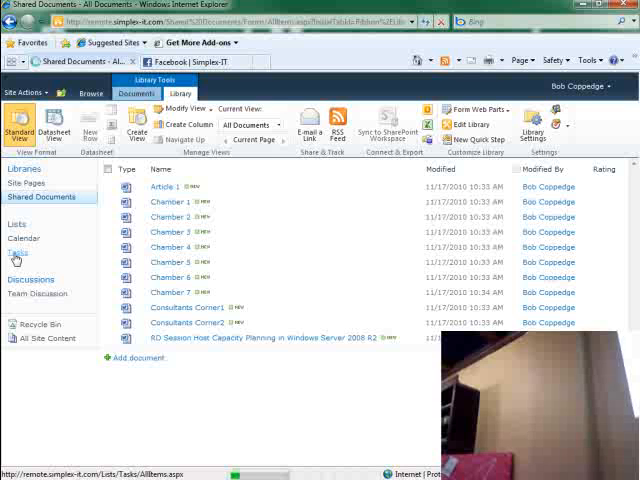
- Leave Shared Documents and show the empty All Tasks view of the Tasks list
click(18, 252)
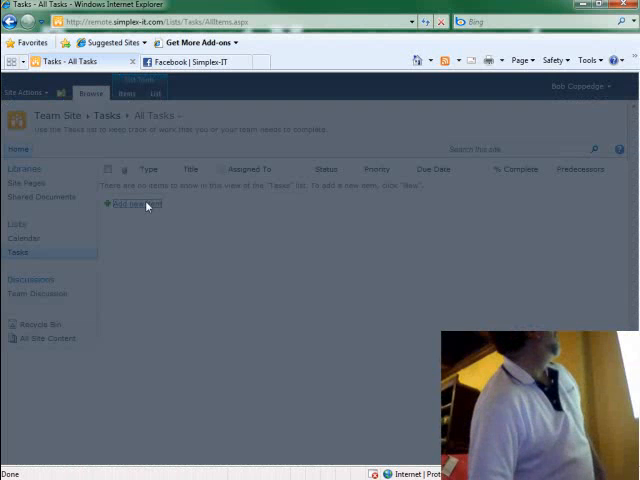
- Start a new task via 'Add new item', bringing up the blank Tasks - New Item form
click(132, 204)
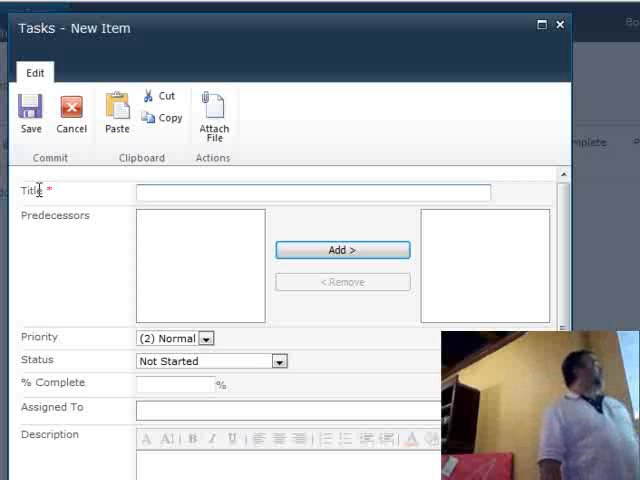
scroll(down, 3)
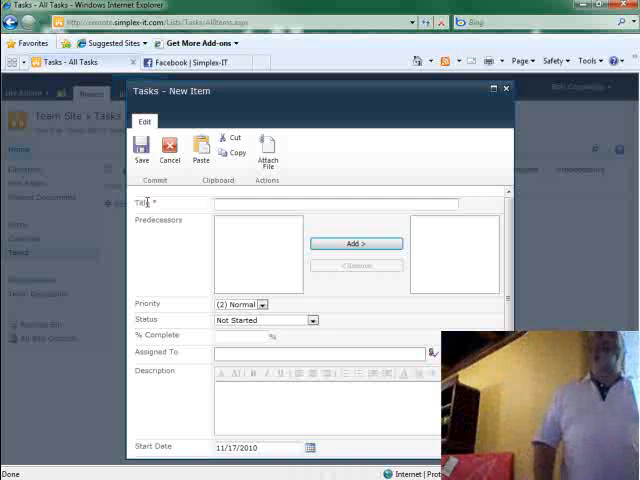
click(336, 204)
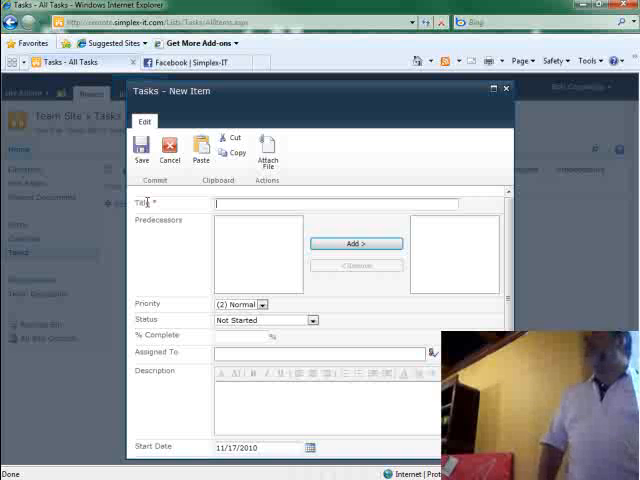